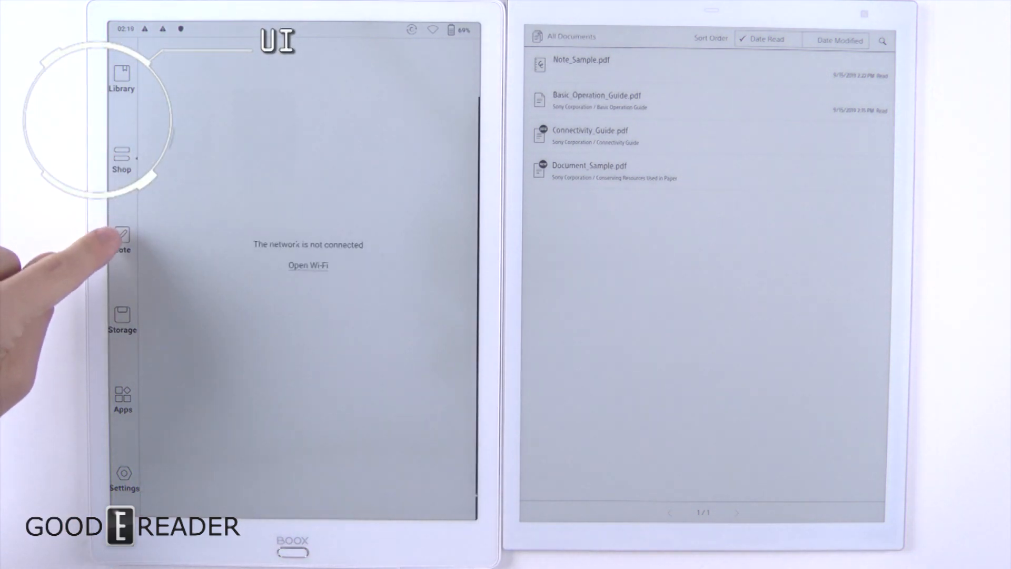
Browse the BOOX Note, Storage and Settings sections, ending with quick settings open
{"action": "left_click", "coordinate": [122, 239]}
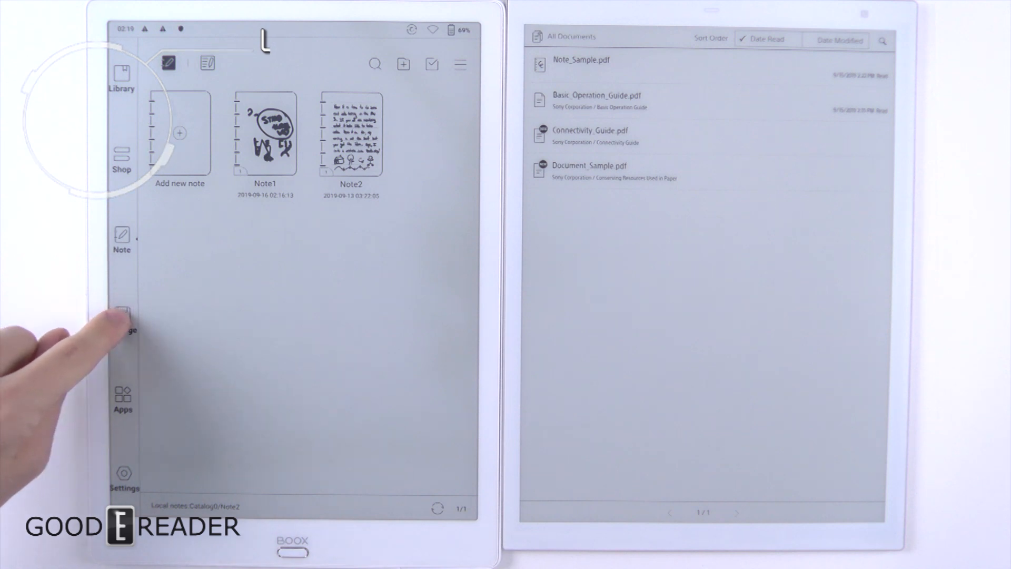
{"action": "left_click", "coordinate": [122, 316]}
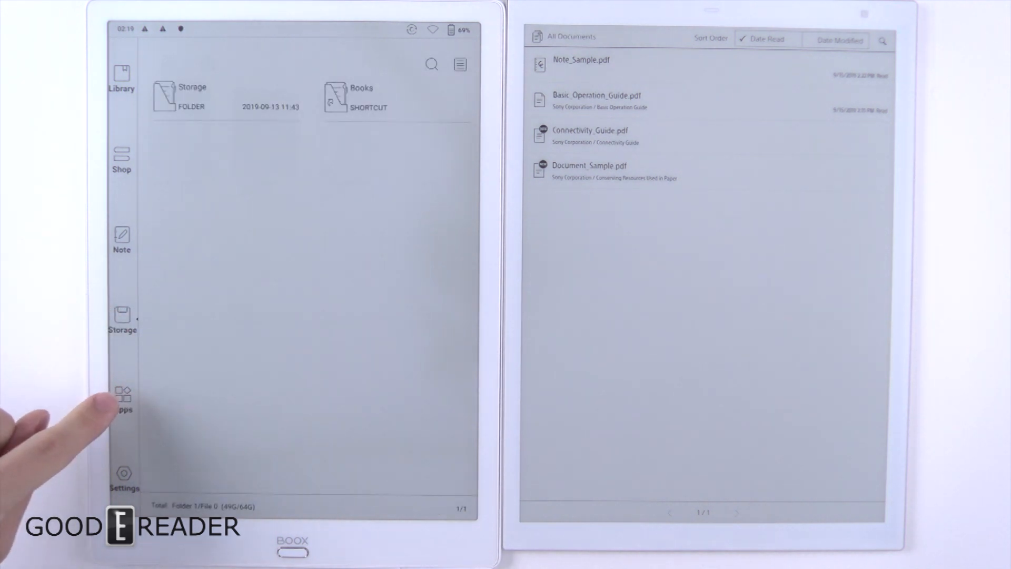
{"action": "left_click", "coordinate": [123, 474]}
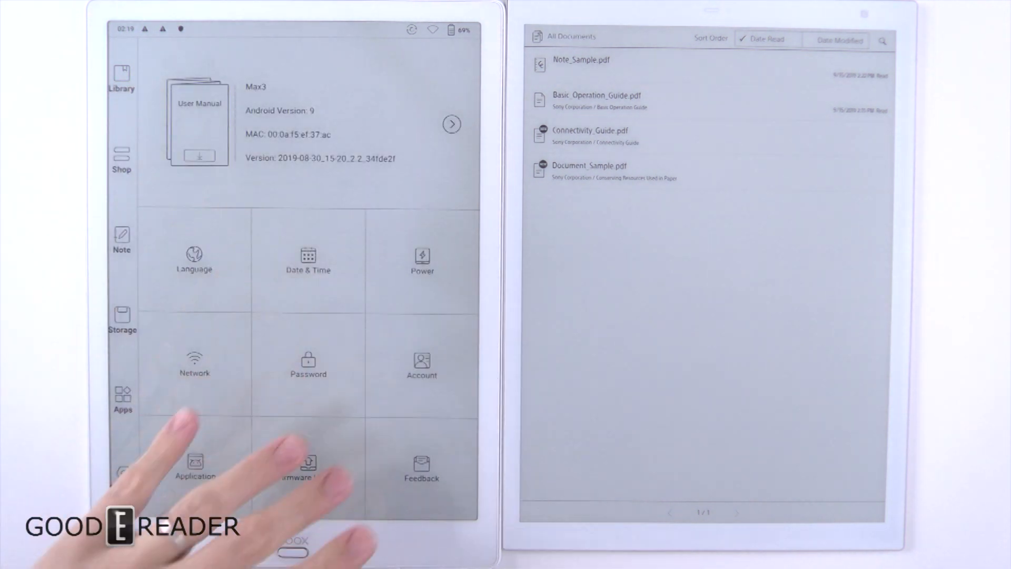
{"action": "left_click", "coordinate": [121, 76]}
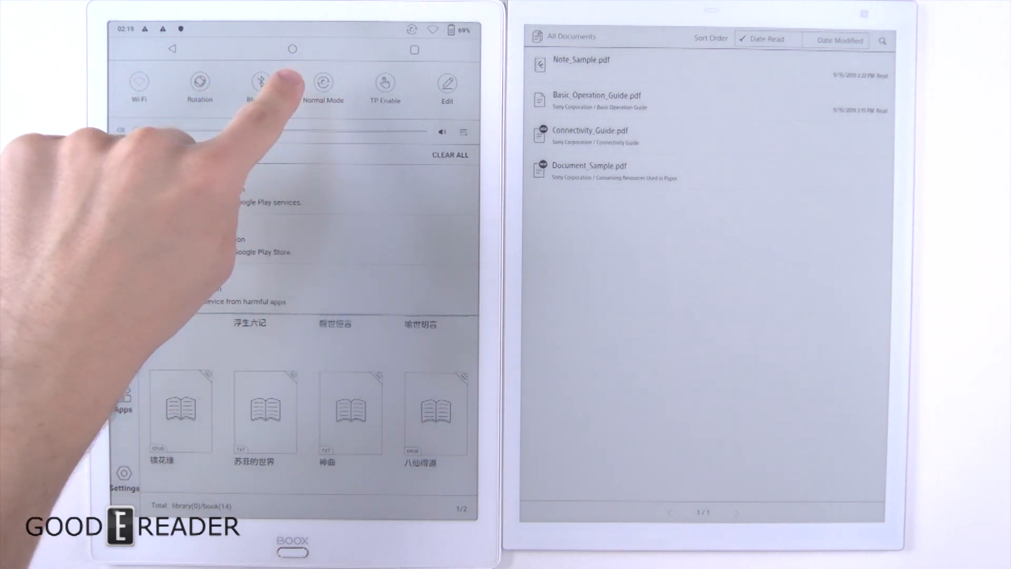
Open the Normal Mode display refresh options from quick settings
{"action": "left_click", "coordinate": [323, 84]}
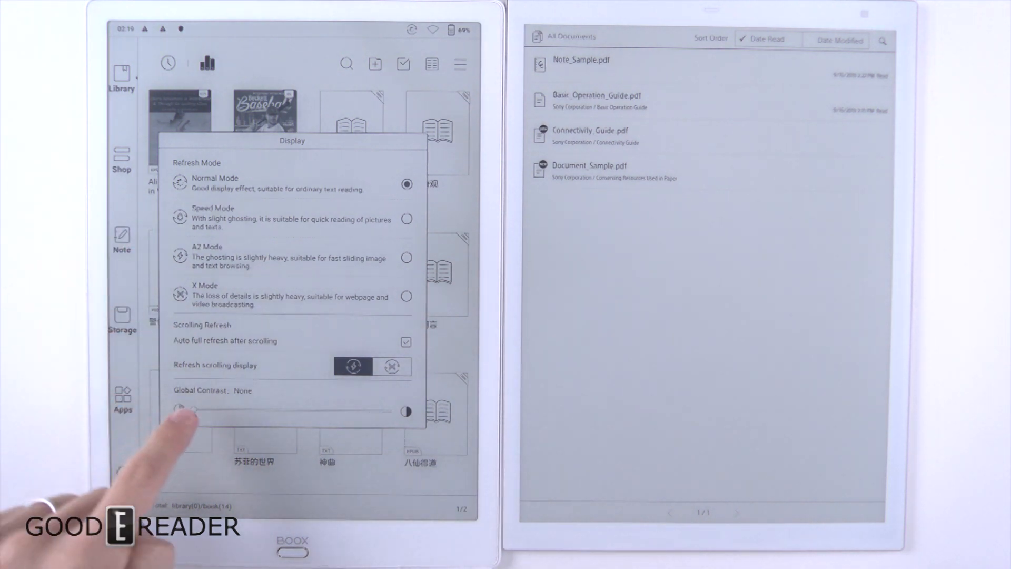
{"action": "mouse_move", "coordinate": [193, 194]}
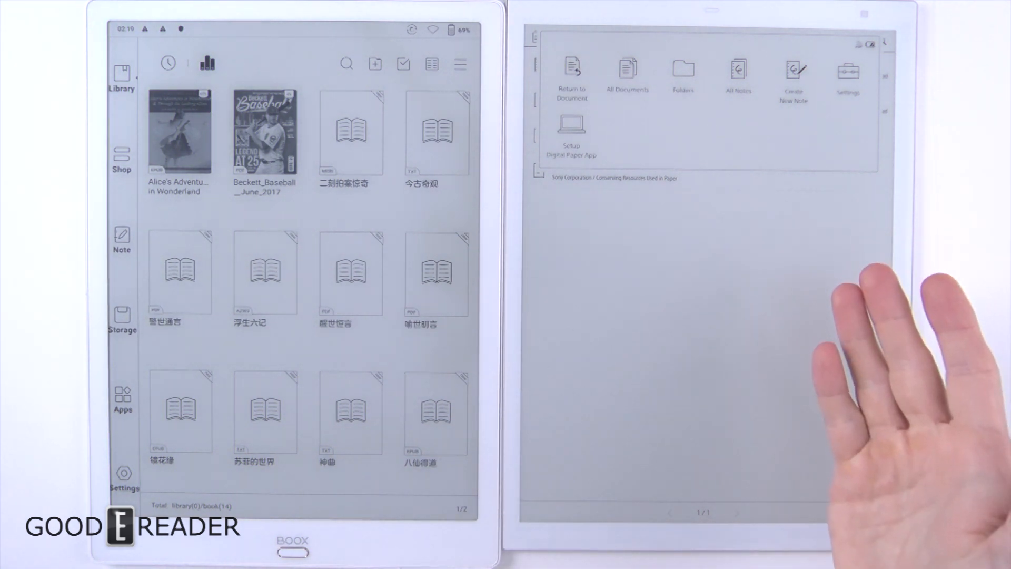
{"action": "mouse_move", "coordinate": [871, 355]}
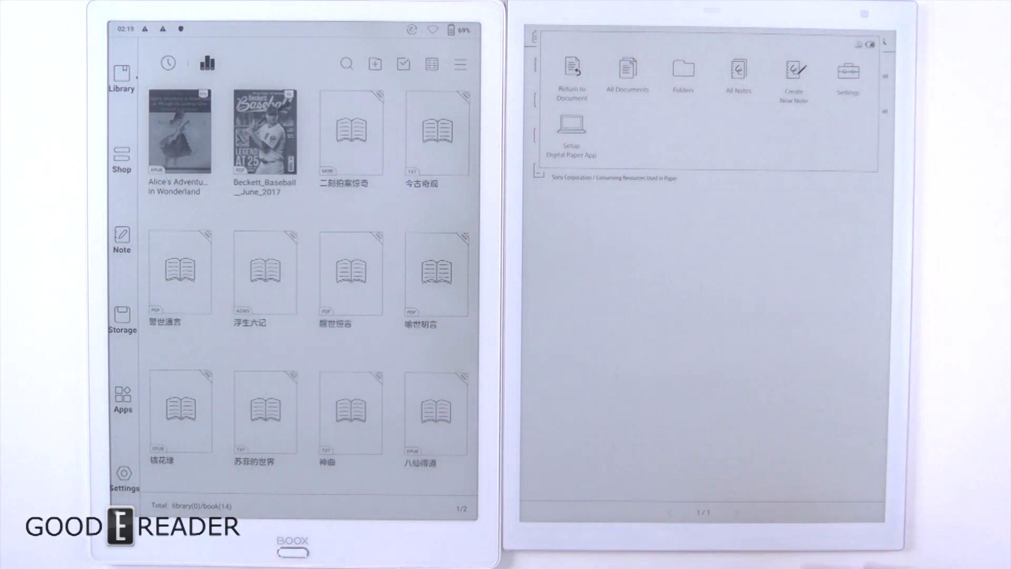
View the Sony Digital Paper settings, then start a new note to see template choices
{"action": "left_click", "coordinate": [849, 74]}
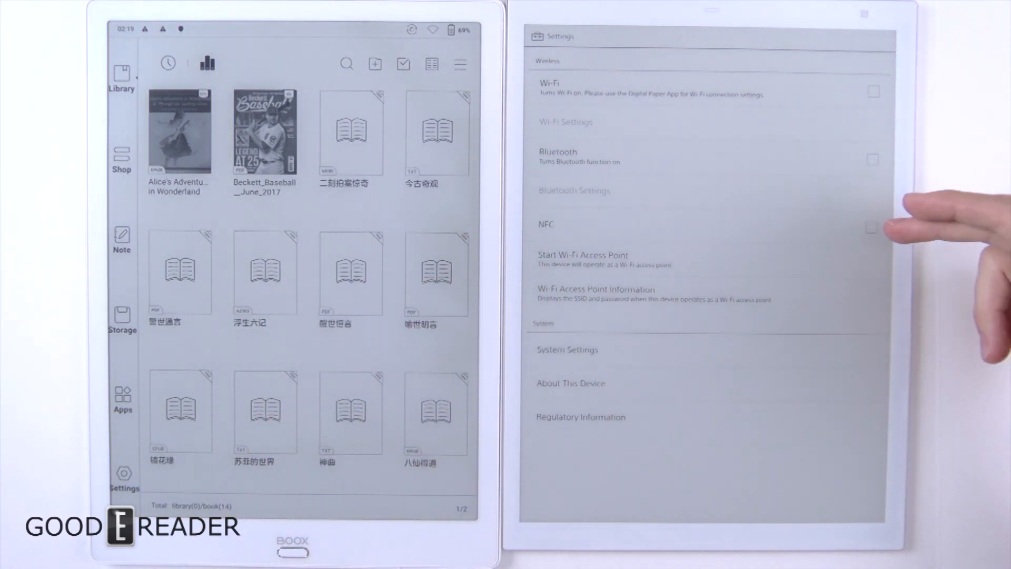
{"action": "mouse_move", "coordinate": [871, 259]}
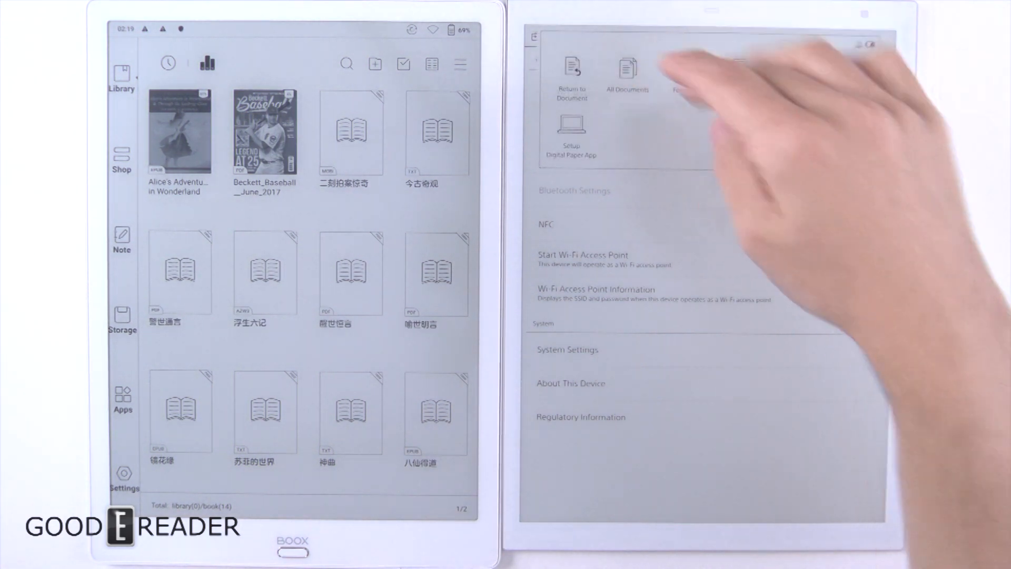
{"action": "left_click", "coordinate": [626, 71]}
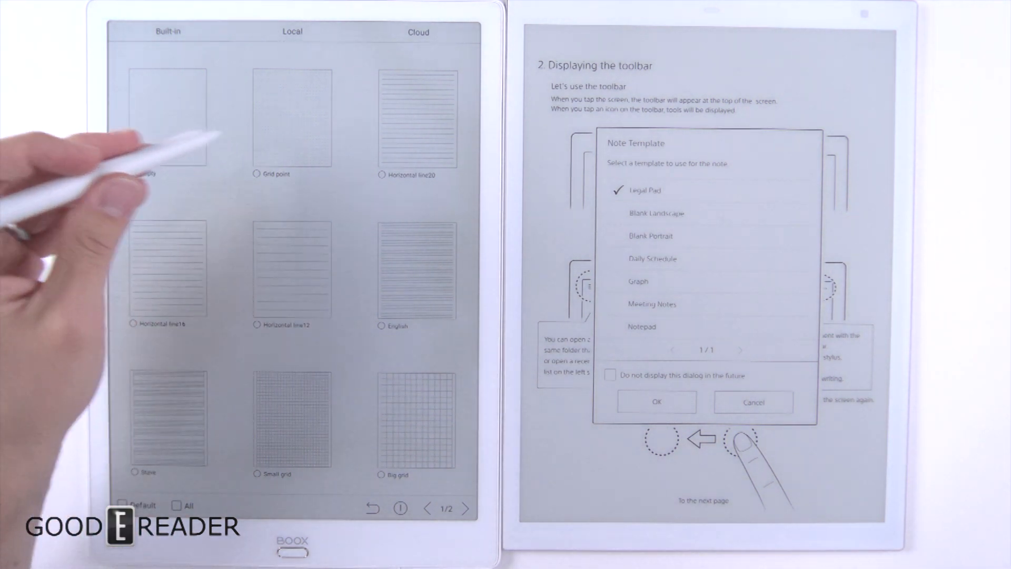
Pick the Empty template on BOOX and Blank Portrait on Sony, then confirm
{"action": "left_click", "coordinate": [132, 174]}
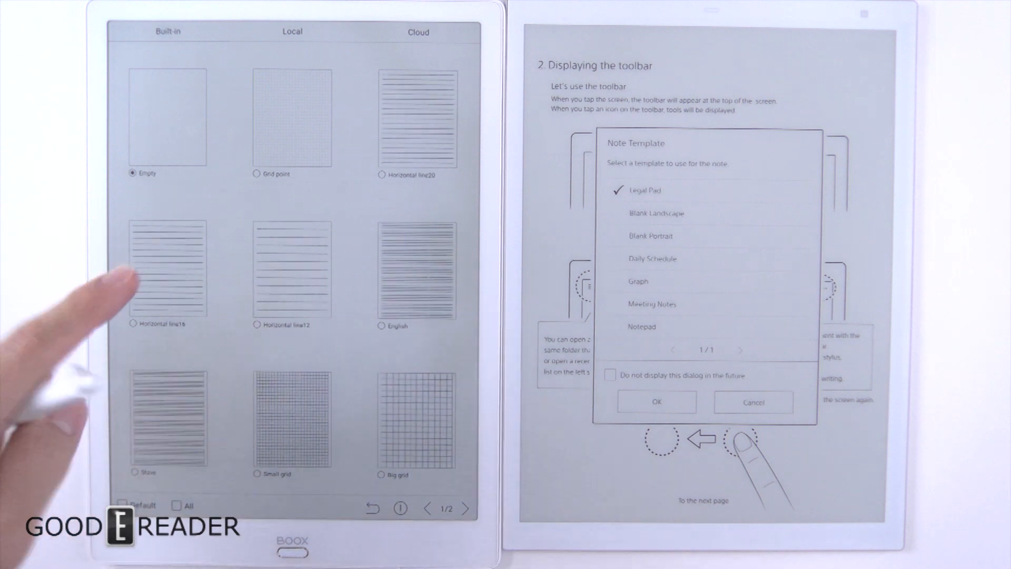
{"action": "left_click", "coordinate": [466, 508]}
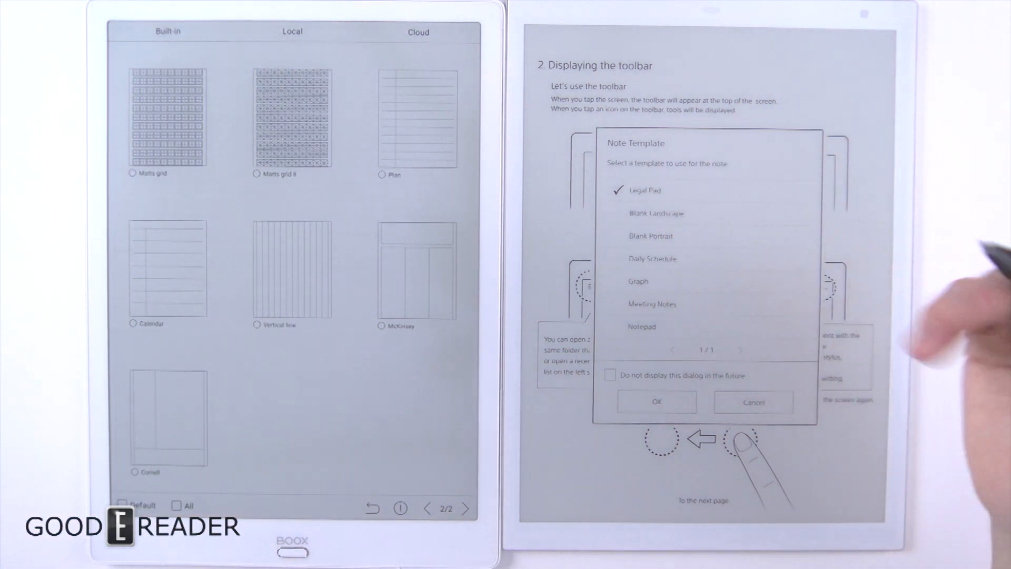
{"action": "mouse_move", "coordinate": [825, 297]}
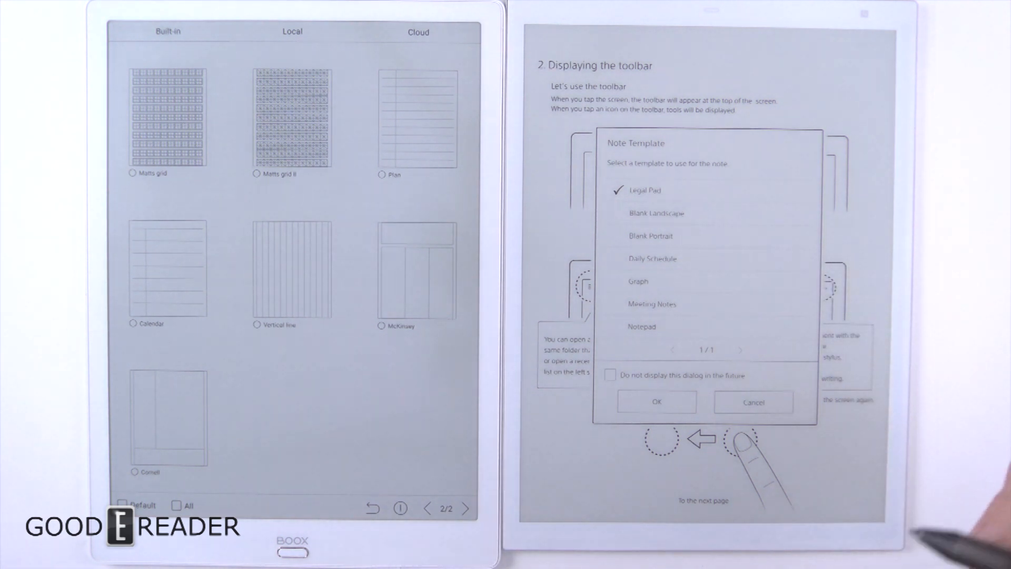
{"action": "mouse_move", "coordinate": [903, 342]}
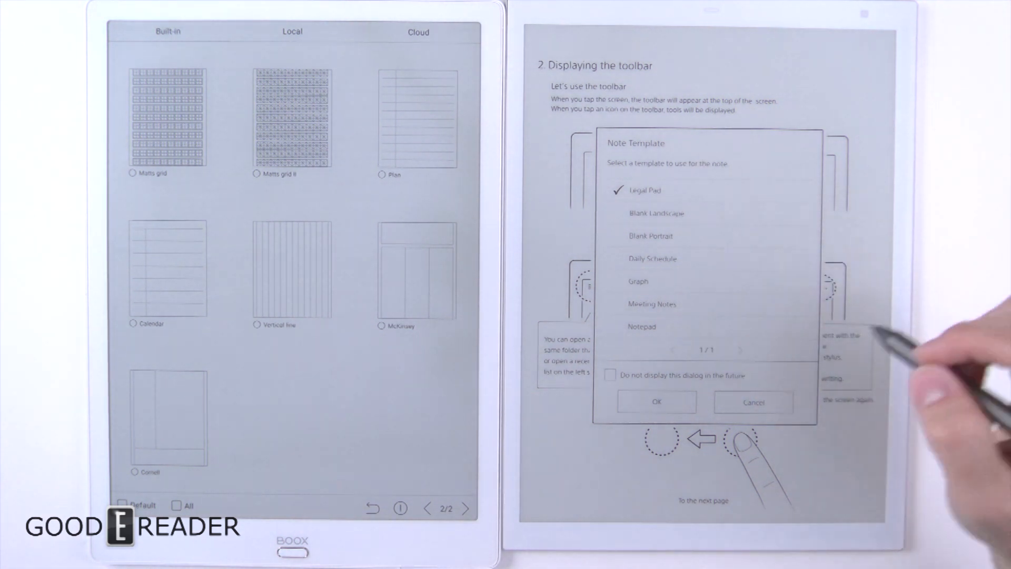
{"action": "mouse_move", "coordinate": [742, 252]}
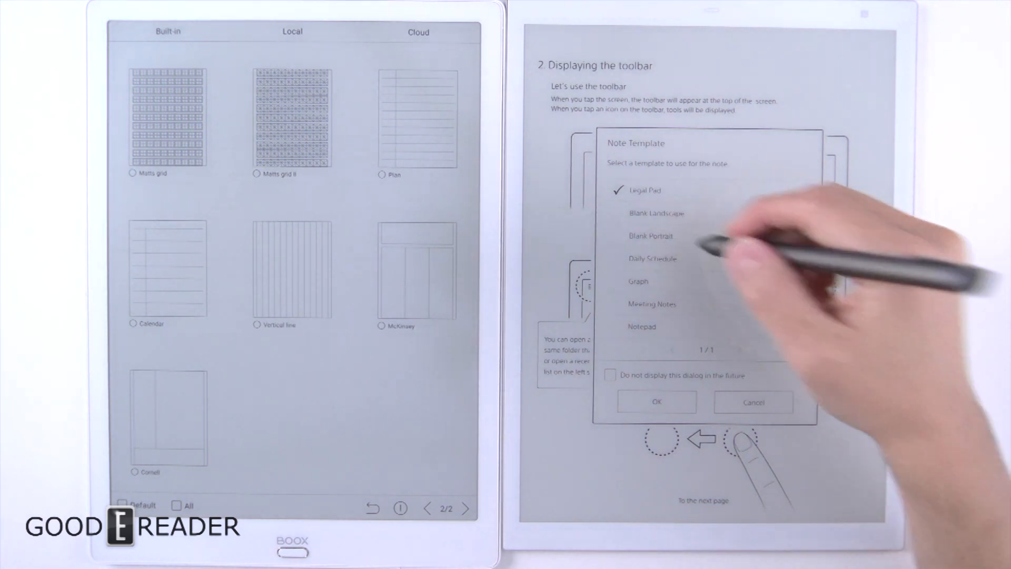
{"action": "left_click", "coordinate": [651, 235]}
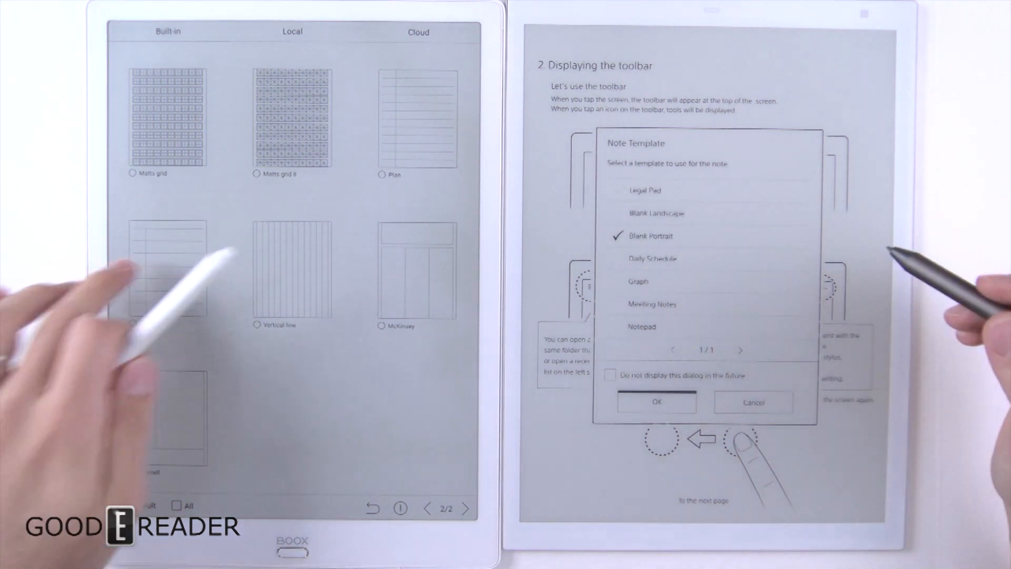
{"action": "left_click", "coordinate": [656, 402]}
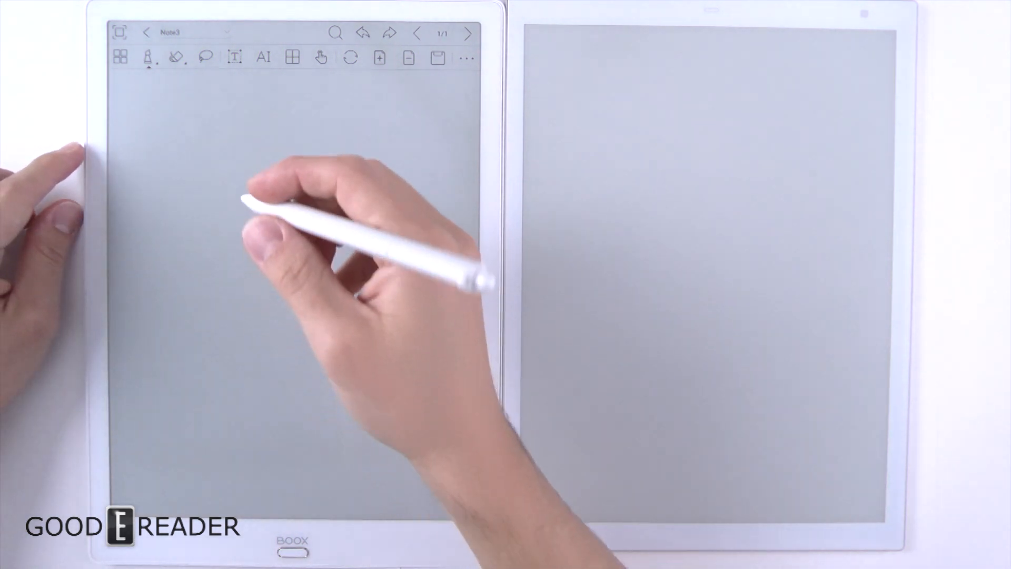
Adjust brush options, write test strokes, and erase them from Note3
{"action": "left_click", "coordinate": [150, 57]}
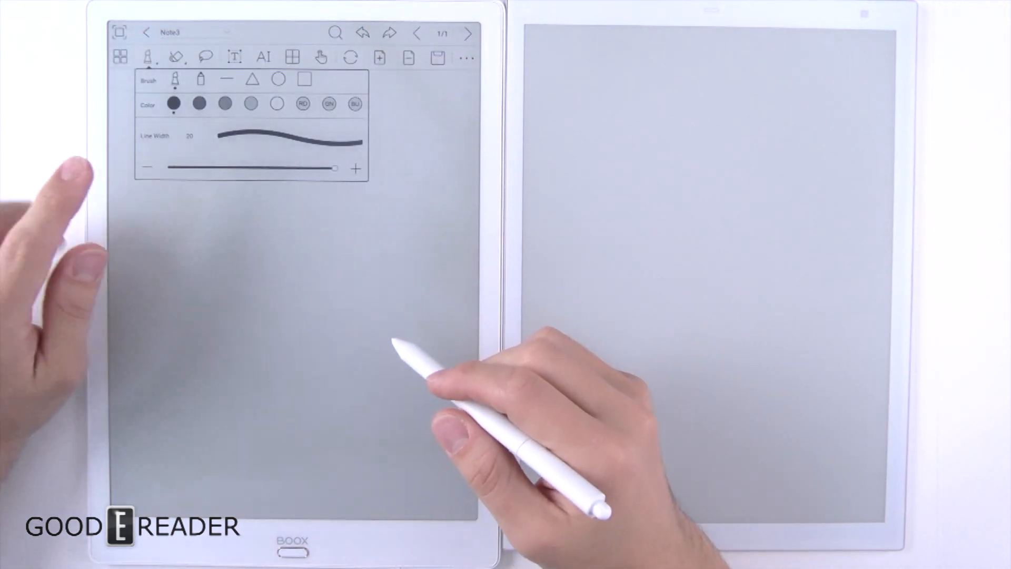
{"action": "left_click", "coordinate": [173, 103]}
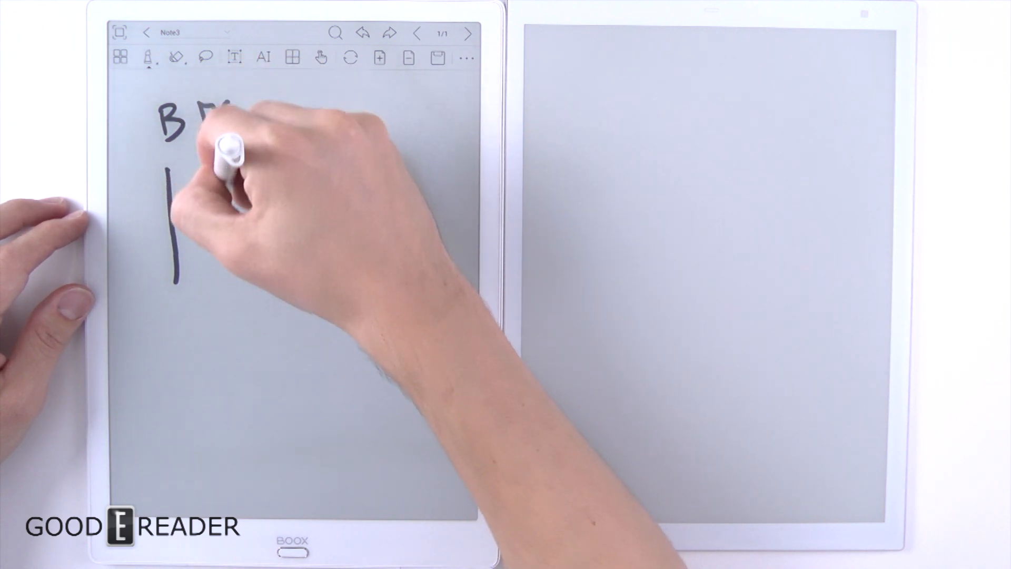
{"action": "left_click", "coordinate": [149, 57]}
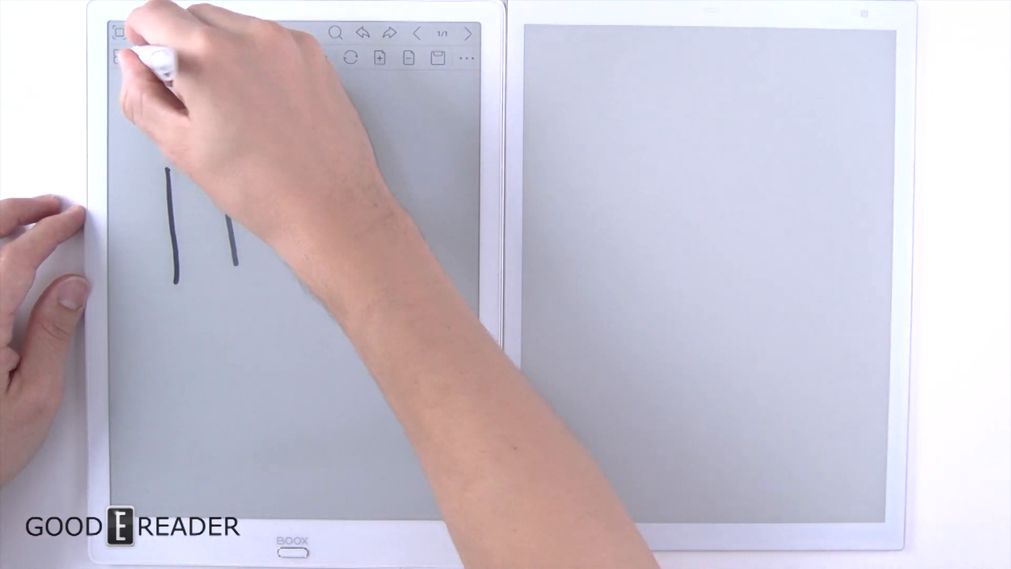
{"action": "left_click", "coordinate": [150, 58]}
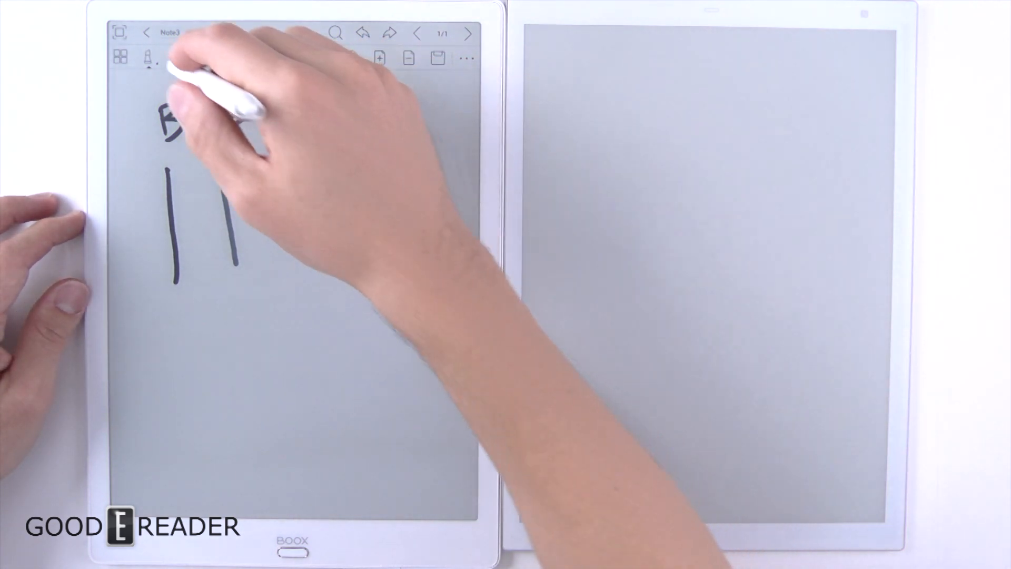
{"action": "left_click", "coordinate": [149, 57]}
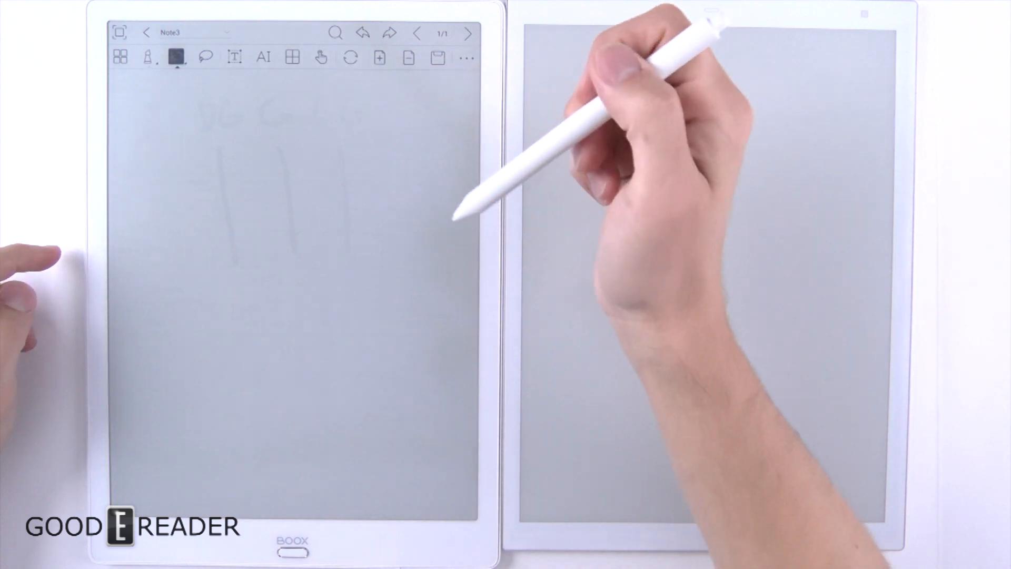
Select the pen and handwrite capital letters 'PETE' across the note's top
{"action": "left_click", "coordinate": [178, 57]}
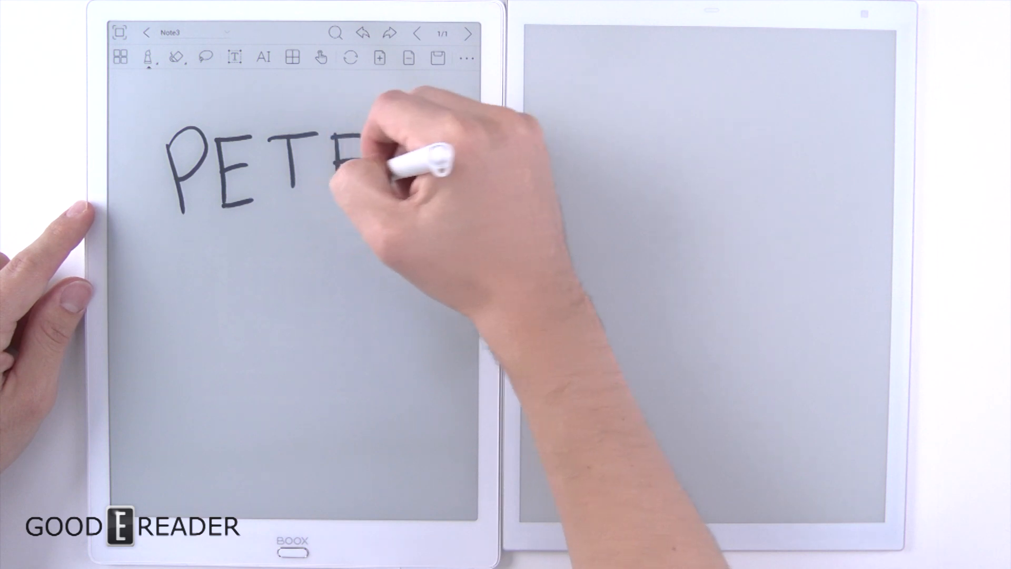
Partially erase 'PETE' and show the Export, Share and Insert Picture options
{"action": "left_click", "coordinate": [264, 58]}
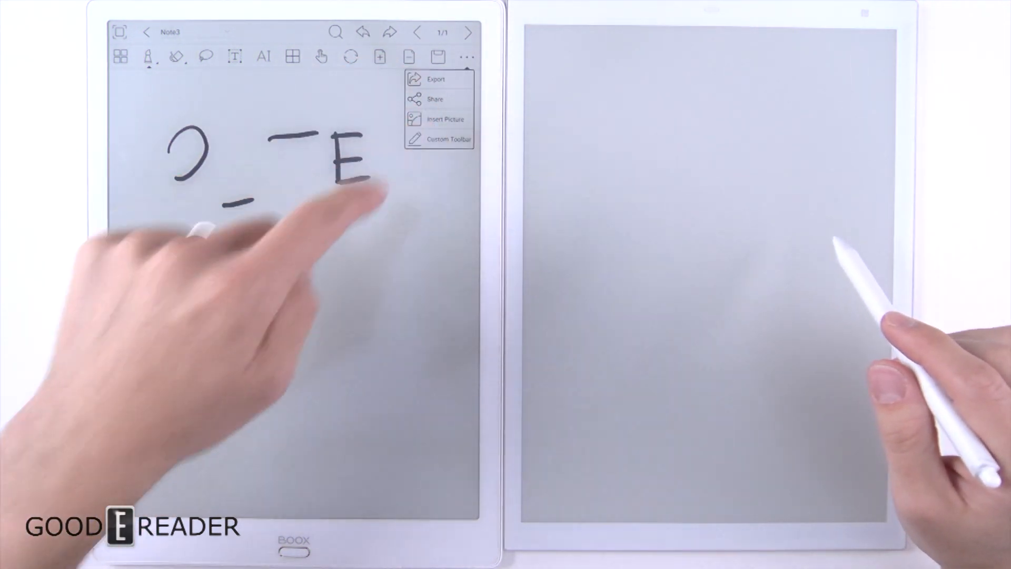
Close the BOOX note's extra options menu
{"action": "left_click", "coordinate": [447, 139]}
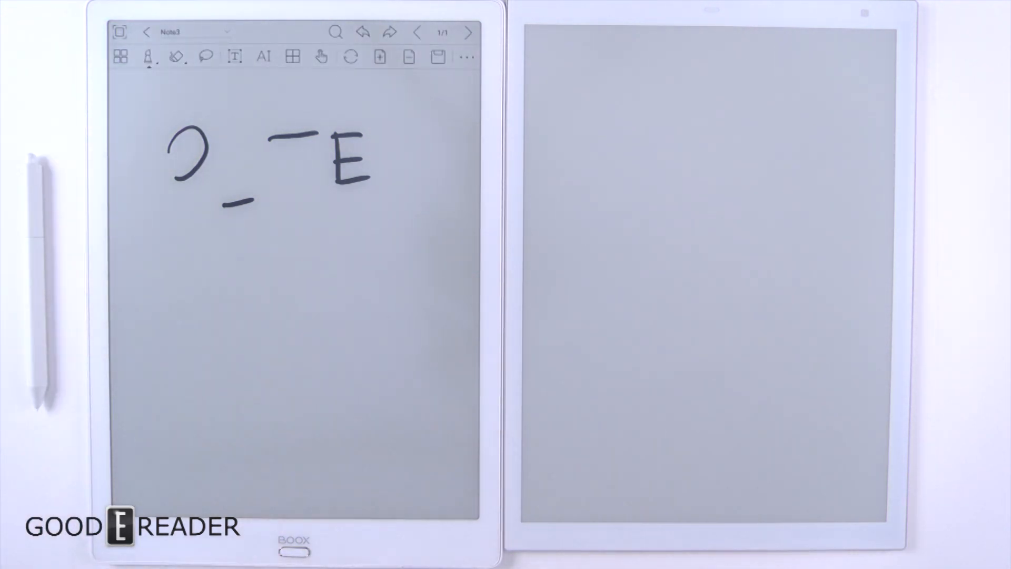
{"action": "mouse_move", "coordinate": [968, 193]}
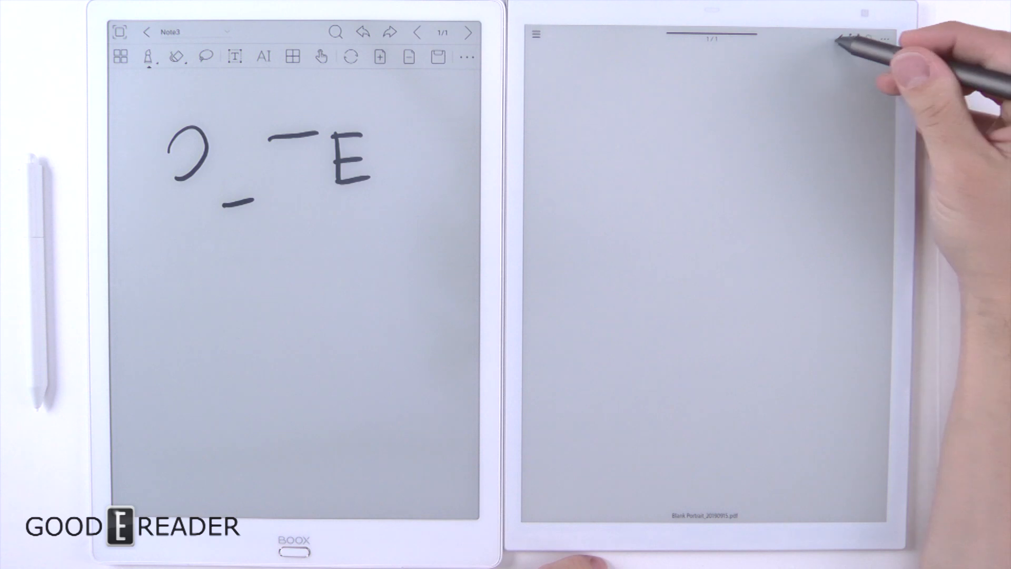
Write and erase test letters, then sketch a cube with windowed faces
{"action": "left_click", "coordinate": [839, 38]}
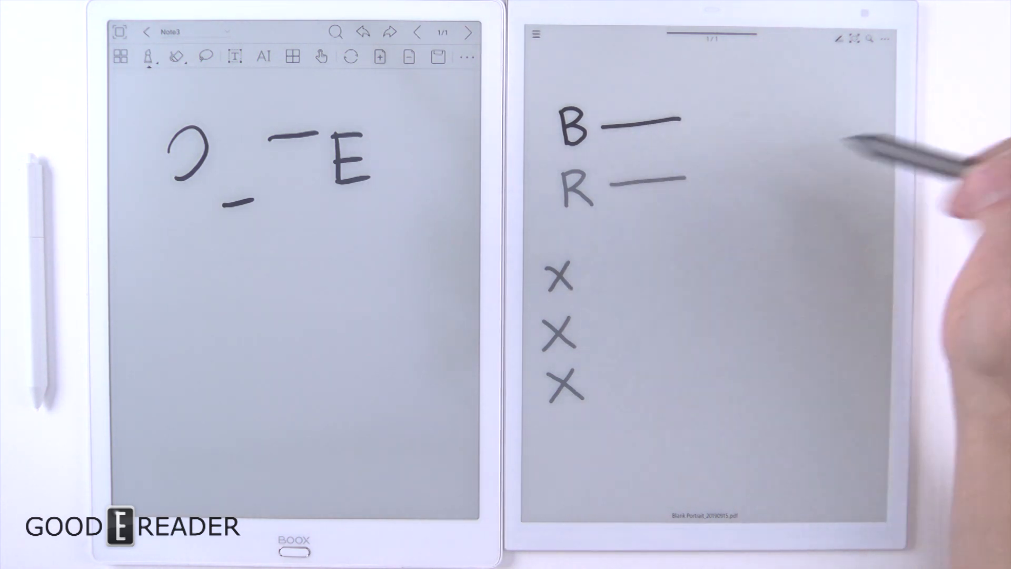
{"action": "left_click", "coordinate": [839, 38]}
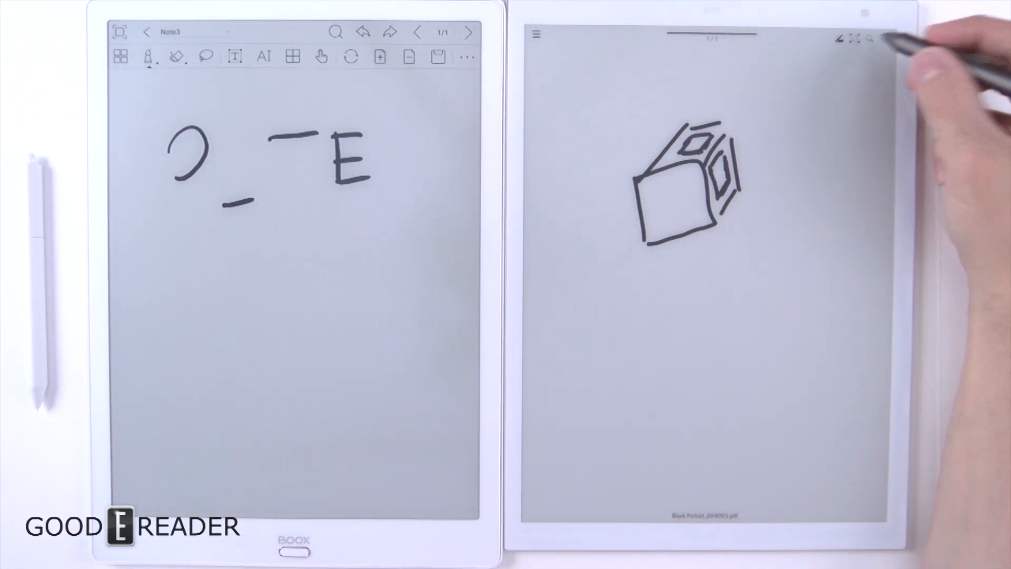
Lasso the cube's right face, drag it down-right, and finish the move
{"action": "left_click", "coordinate": [869, 39]}
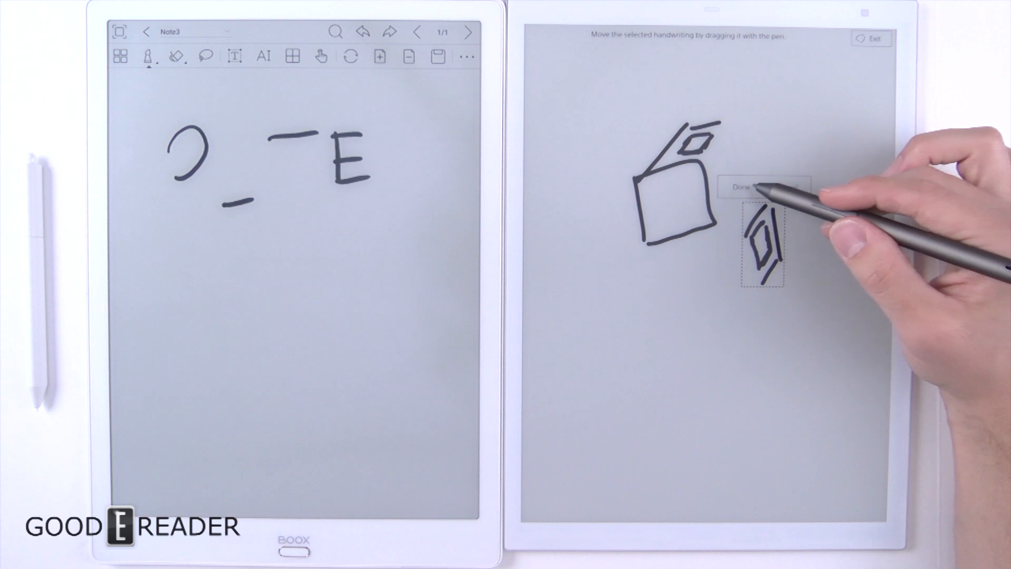
{"action": "left_click", "coordinate": [764, 187]}
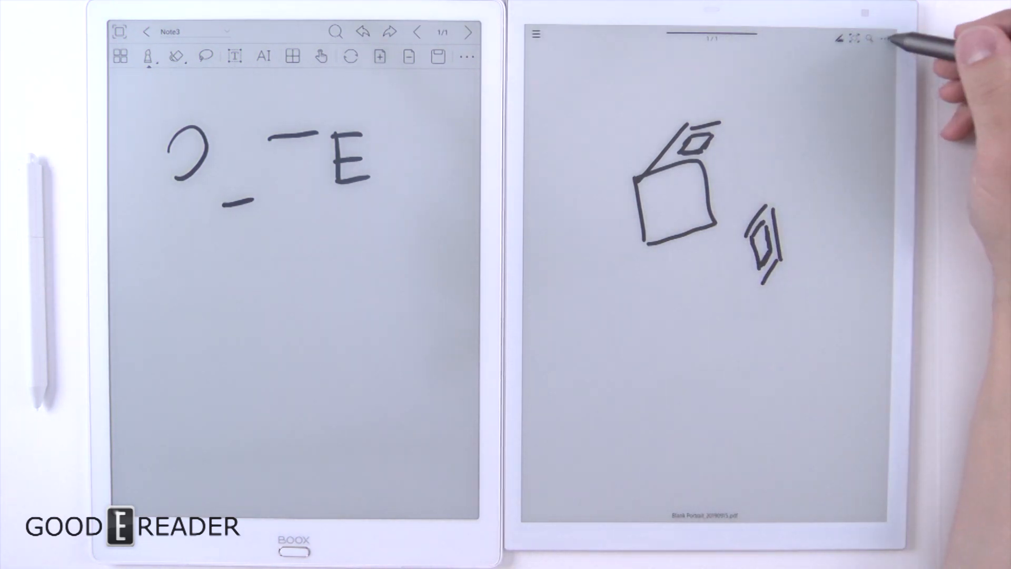
{"action": "mouse_move", "coordinate": [916, 97]}
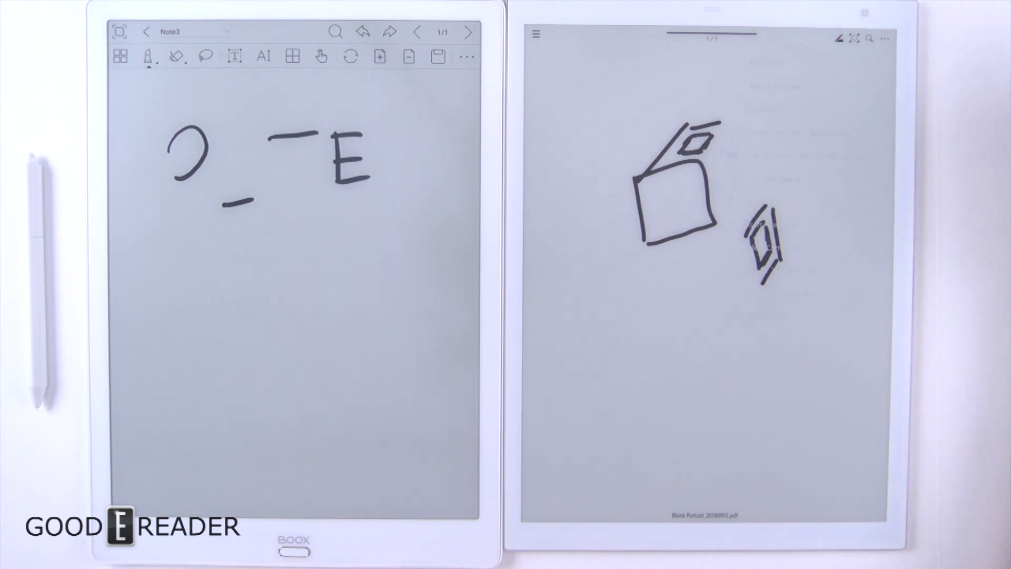
Sketch a small cube and a short stroke beneath the existing drawing with the pen
{"action": "left_click", "coordinate": [884, 38]}
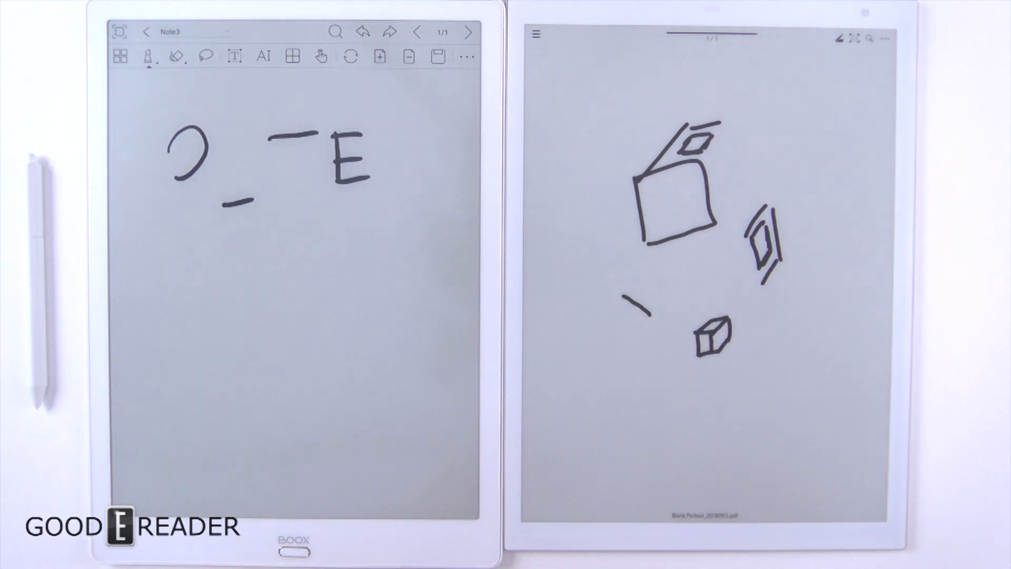
{"action": "mouse_move", "coordinate": [903, 419]}
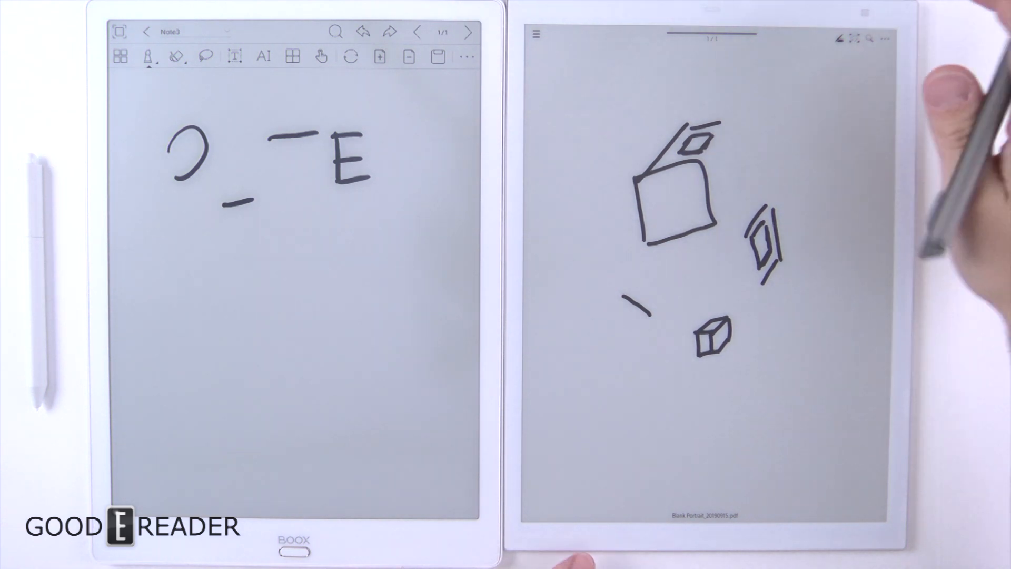
{"action": "mouse_move", "coordinate": [839, 123]}
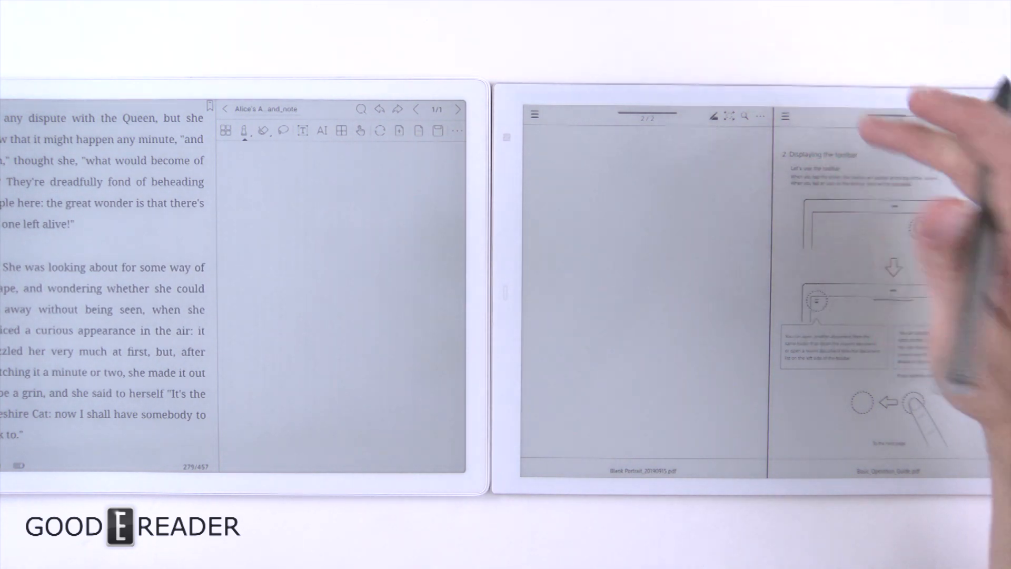
Show the Recently Read list of three PDFs in the right-hand pane
{"action": "left_click", "coordinate": [785, 115]}
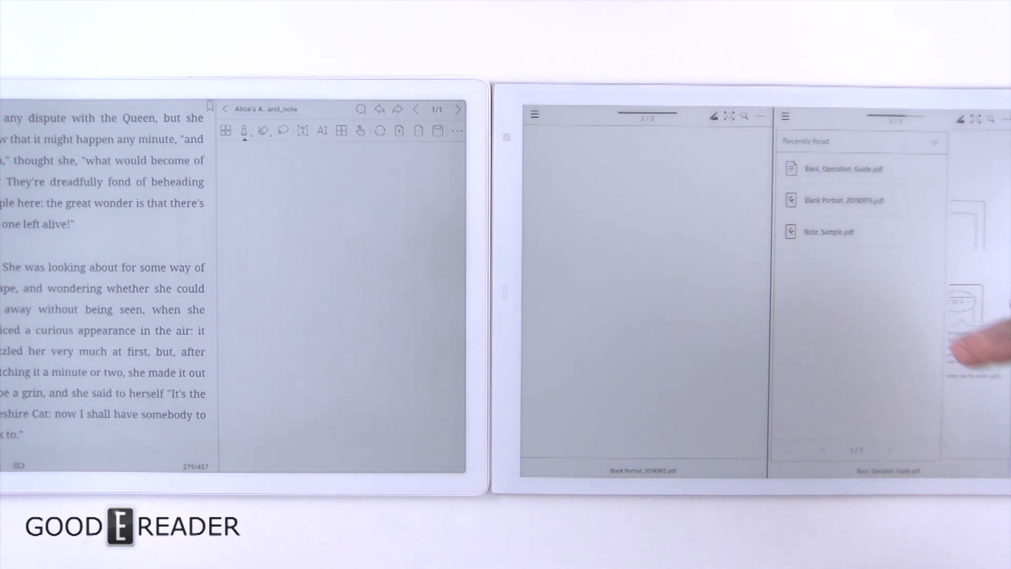
{"action": "mouse_move", "coordinate": [903, 400]}
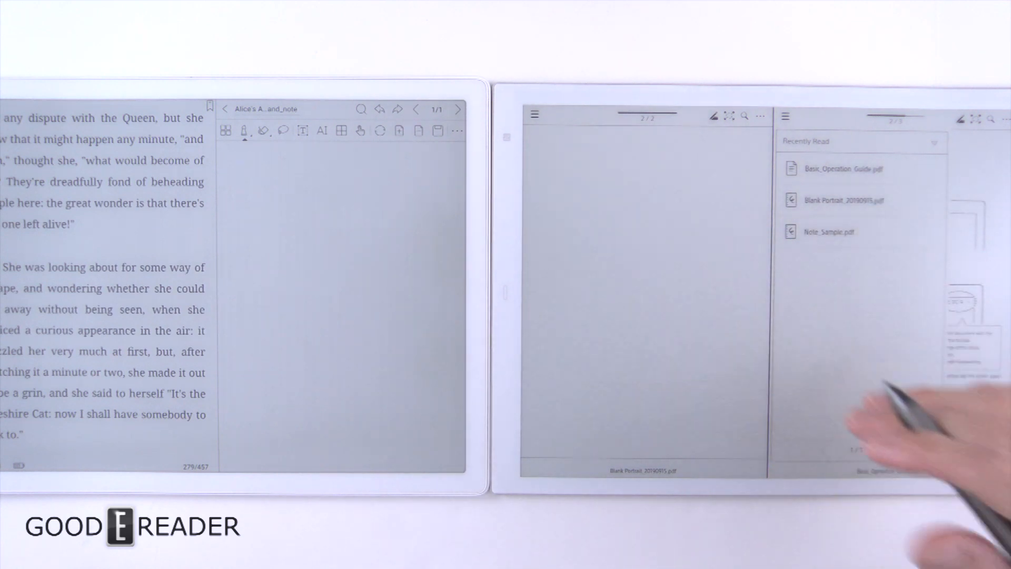